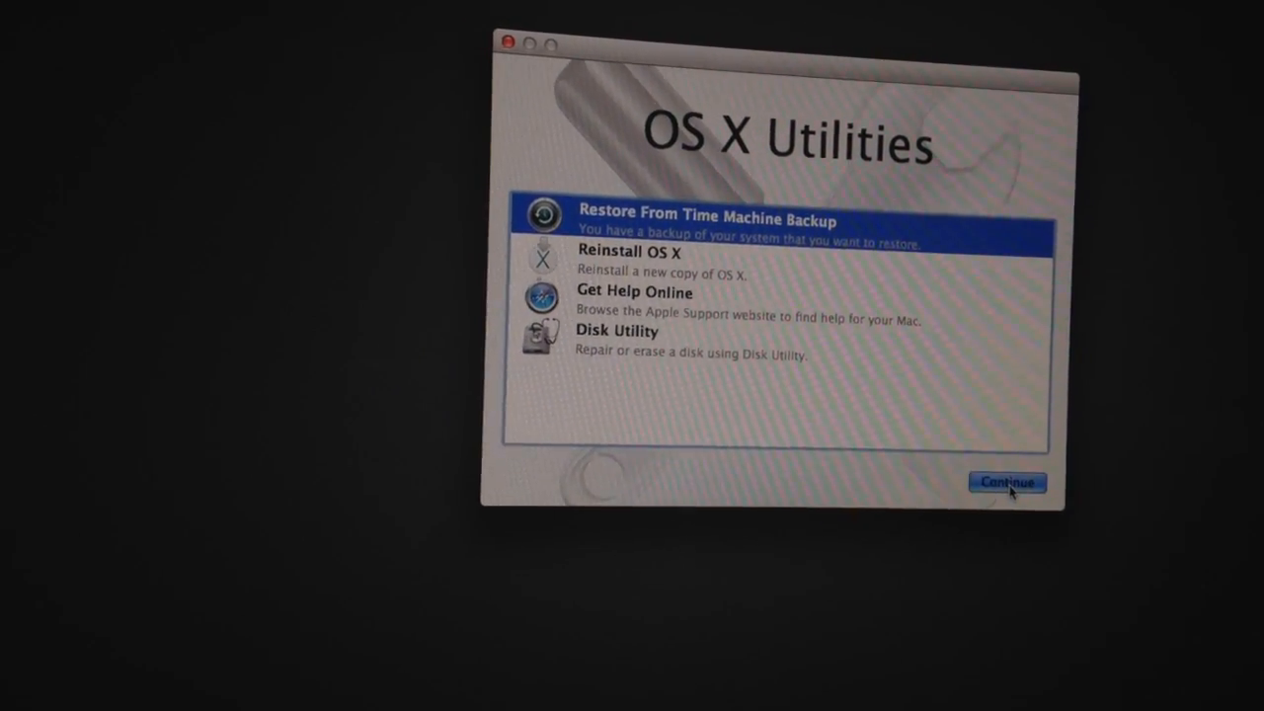
# Step: Continue with Restore From Time Machine Backup and move past the restore information page
pyautogui.click(1006, 483)
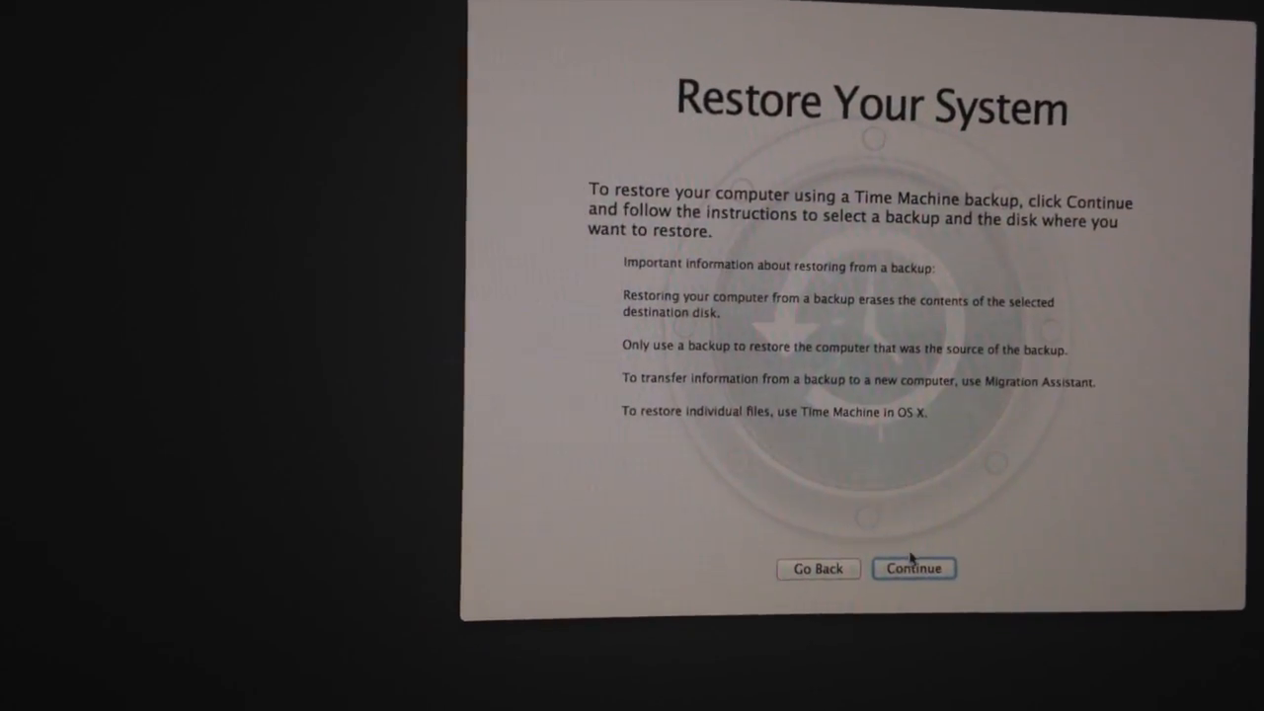
pyautogui.click(914, 568)
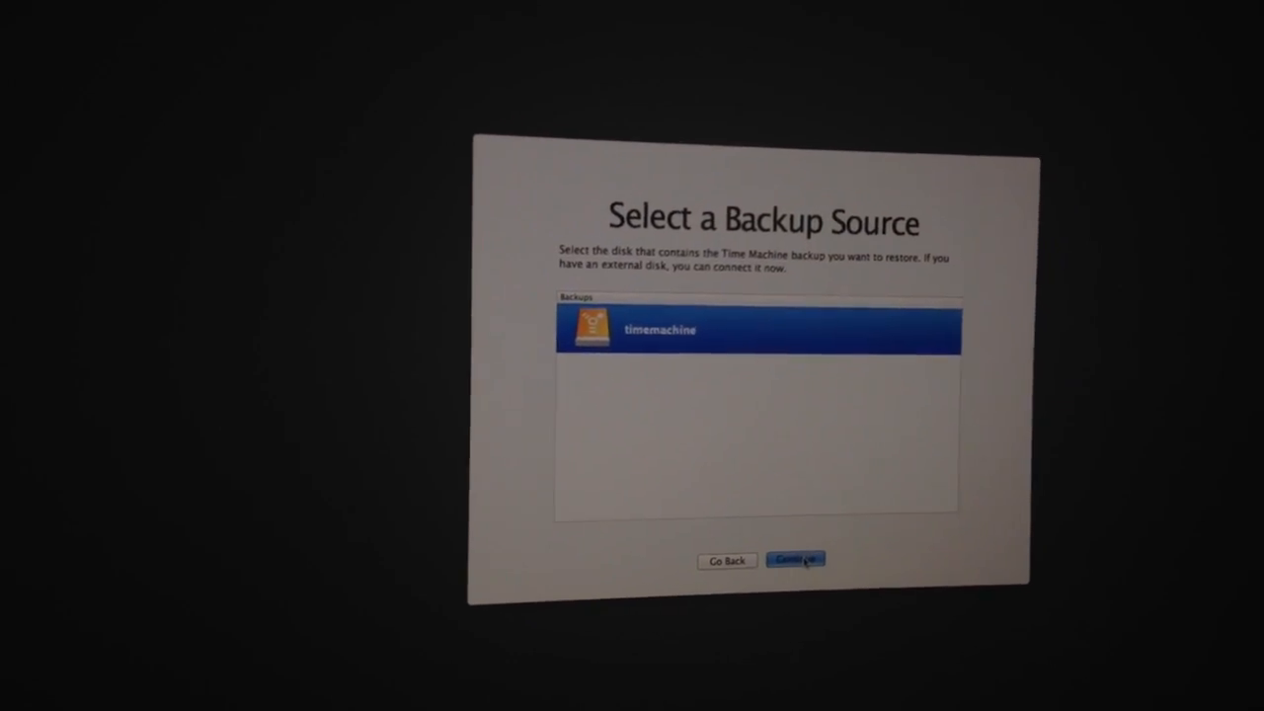
# Step: Choose the 'timemachine' disk as the backup source
pyautogui.click(795, 560)
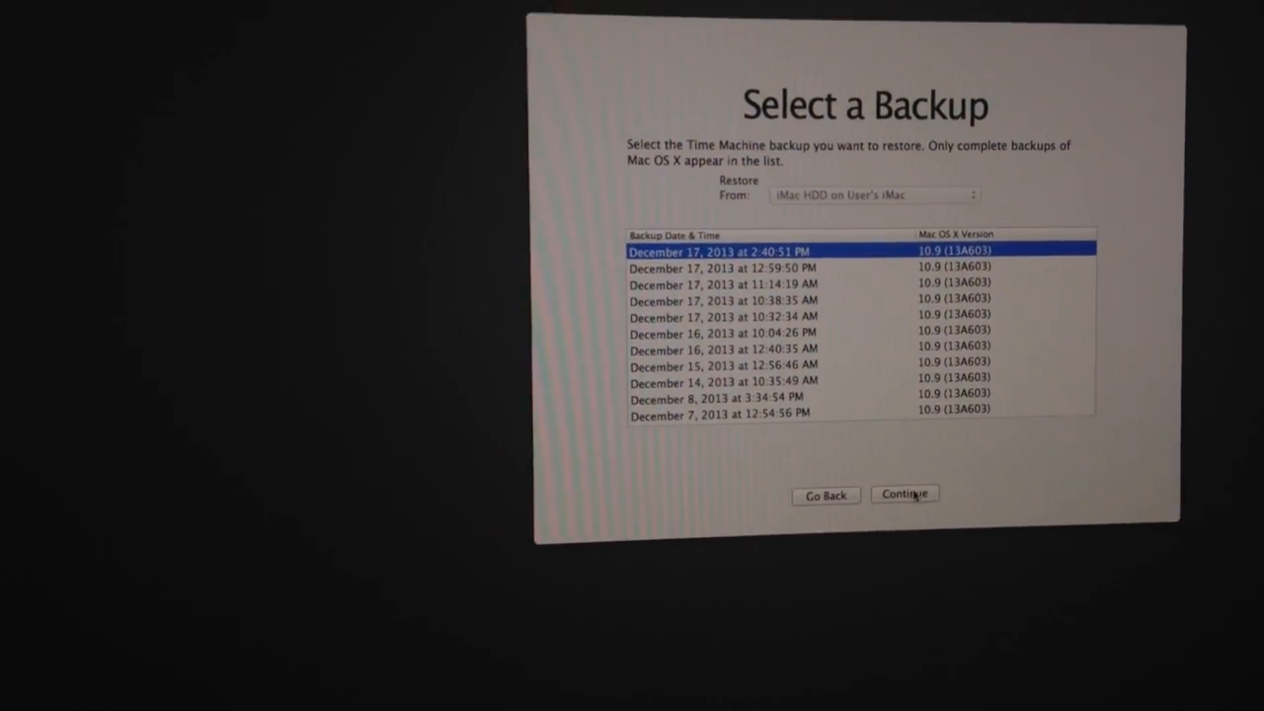
# Step: Restore the December 17, 2013 2:40:51 PM backup onto iMac HDD, accepting the erase warning
pyautogui.click(904, 495)
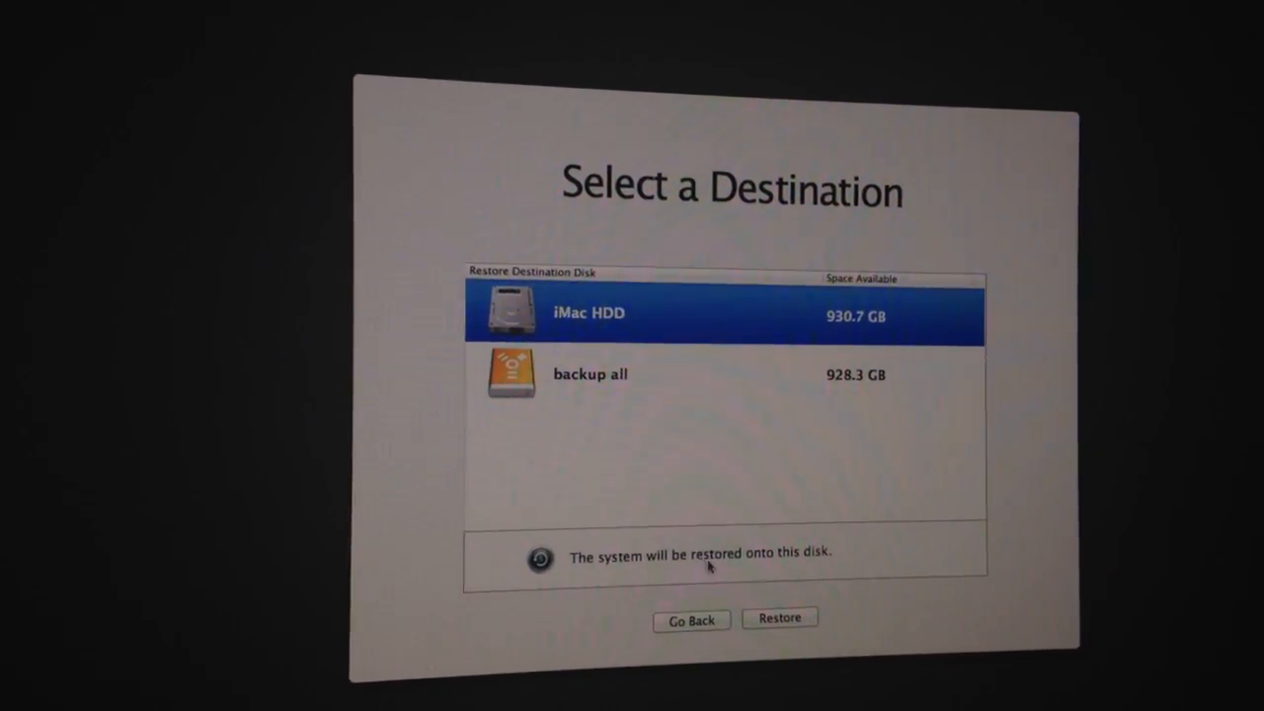
pyautogui.click(779, 617)
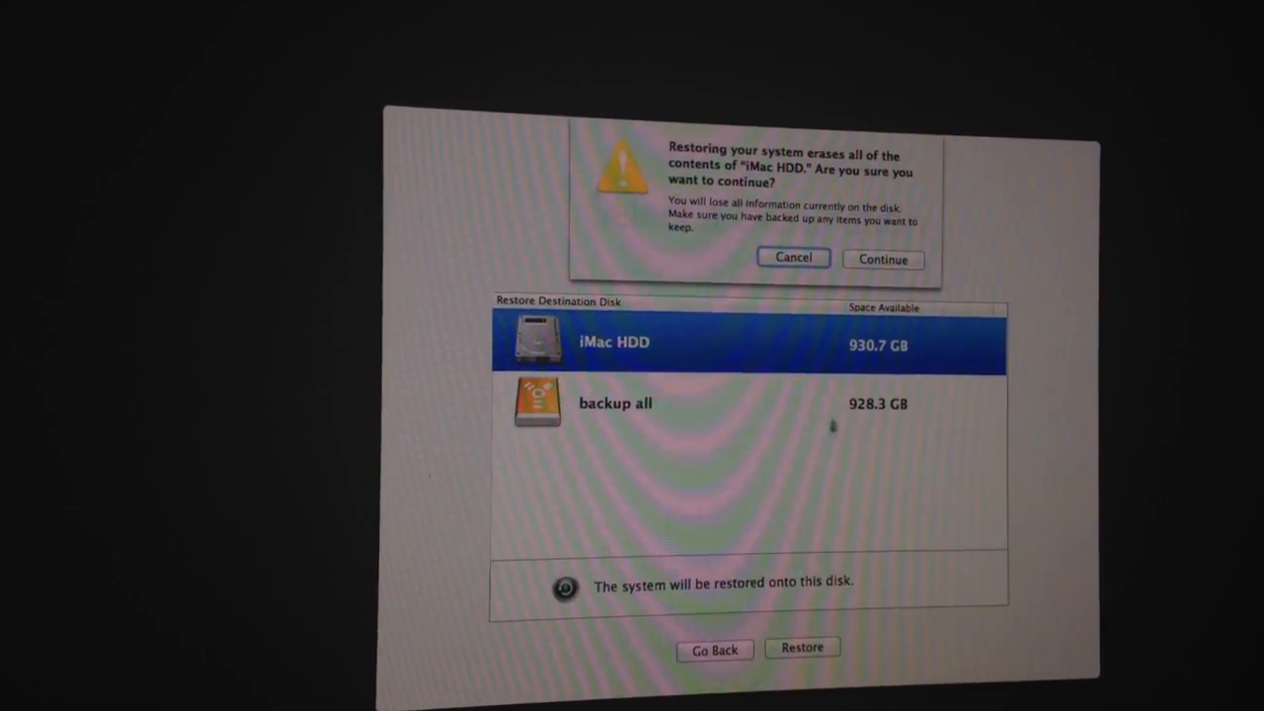
pyautogui.click(881, 258)
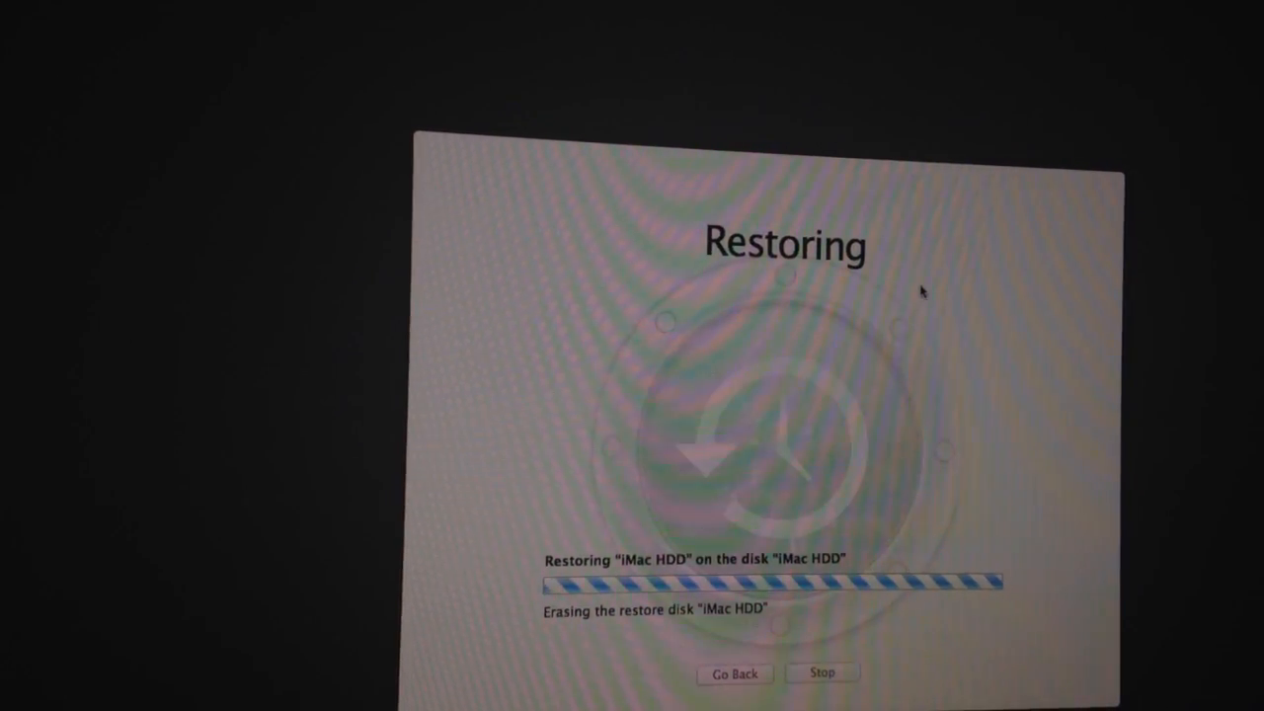